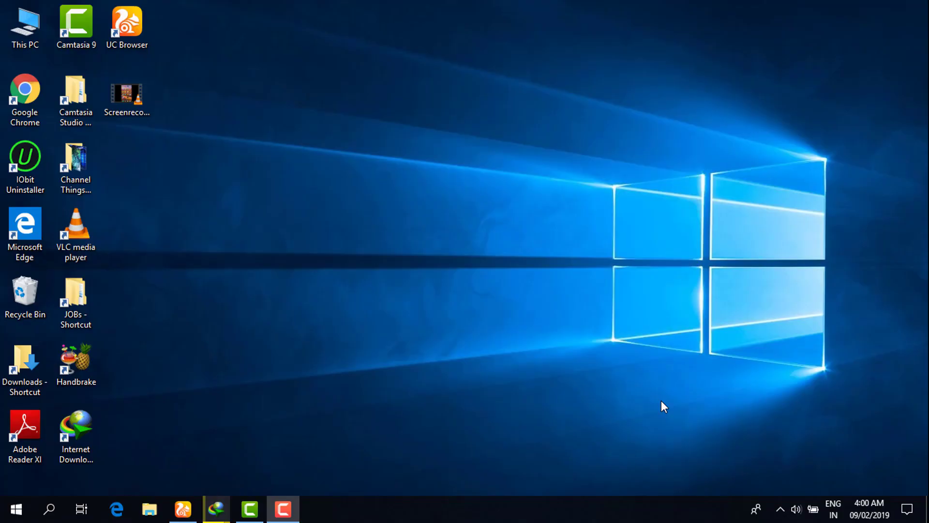
mouse_move(638, 406)
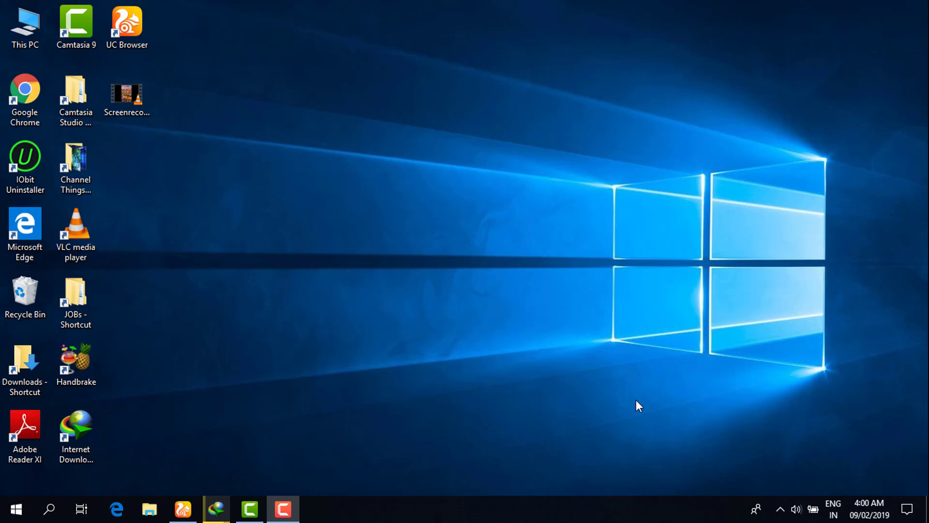
mouse_move(405, 391)
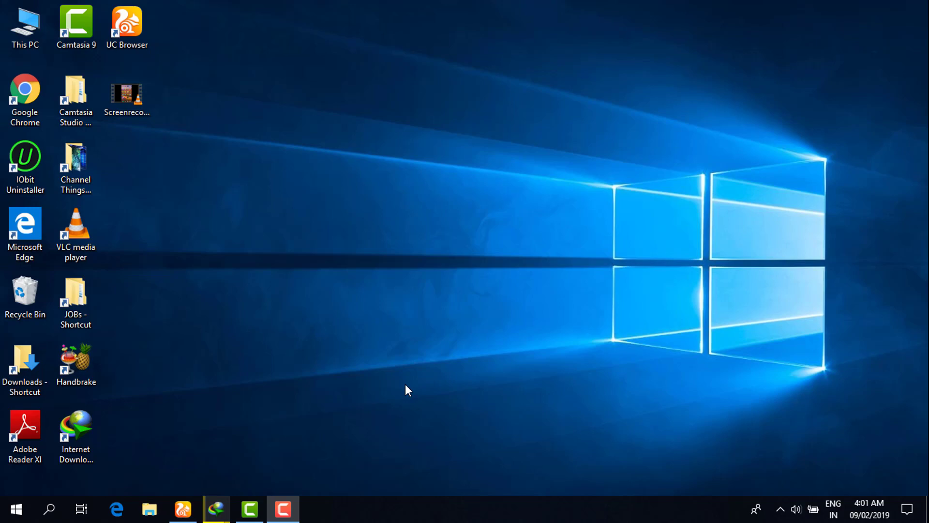
mouse_move(213, 508)
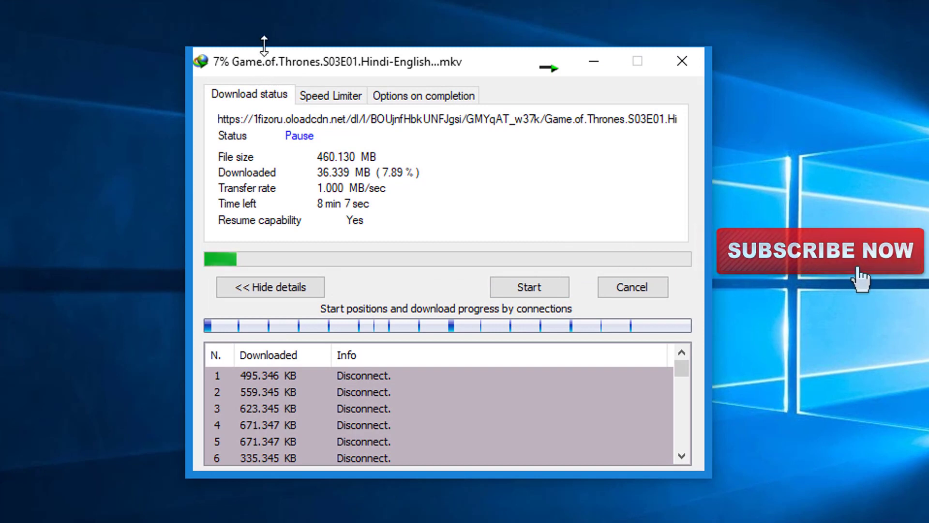
mouse_move(204, 273)
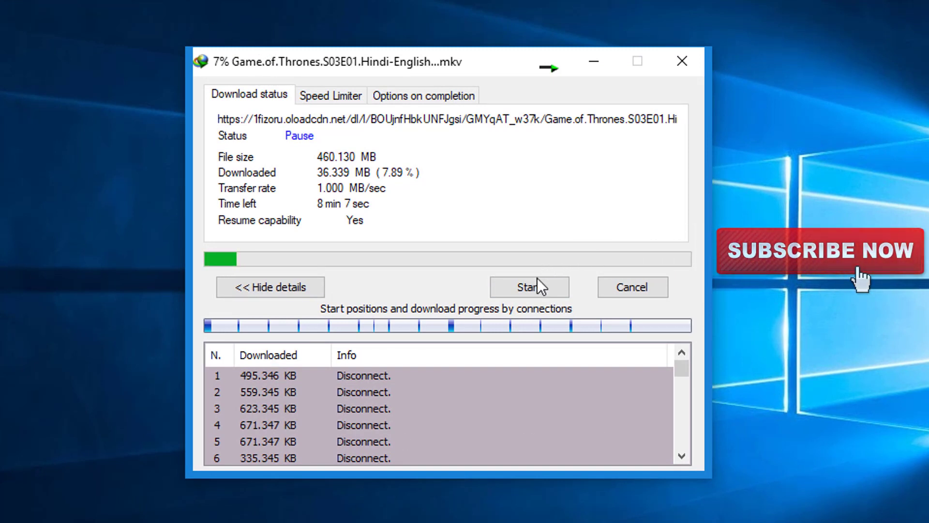
Step: Resume the paused episode download to check its roughly 1 MB/sec transfer rate
click(530, 287)
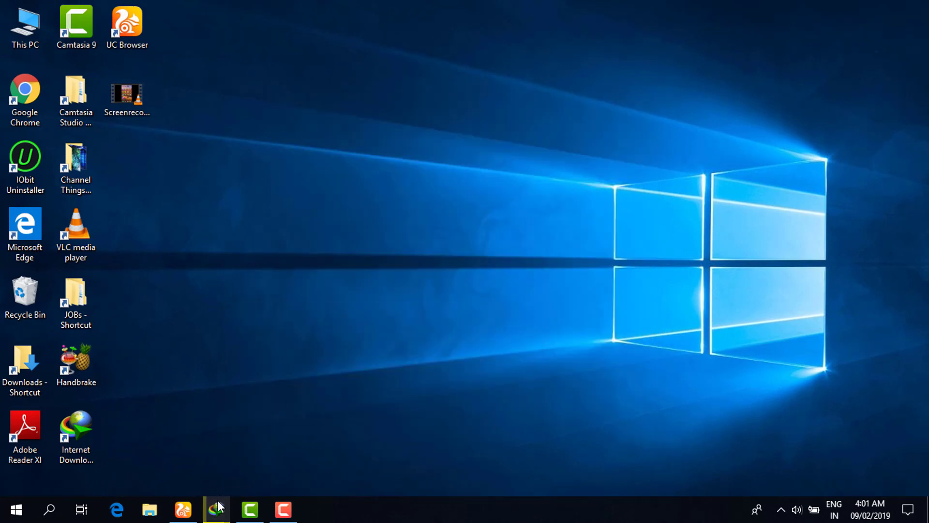
Step: Bring up IDM's Options and show the Connection settings with max connections at 16
click(213, 509)
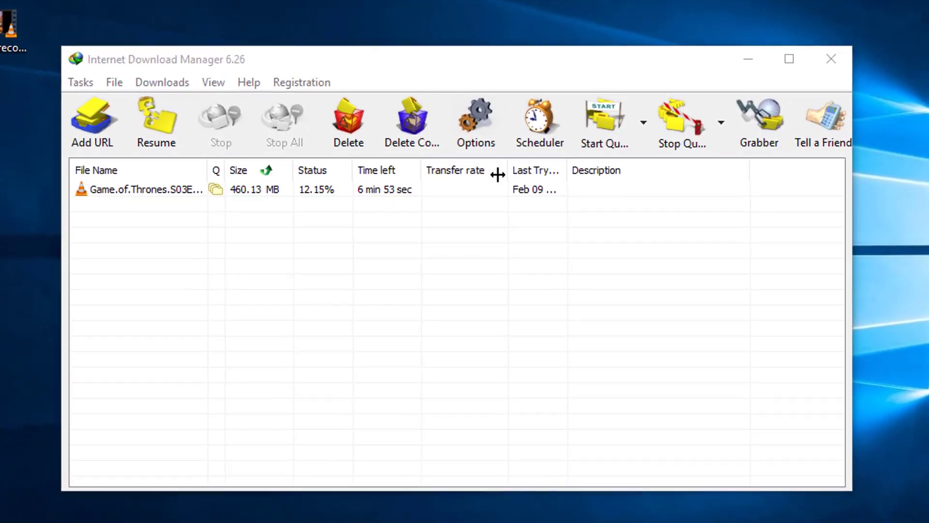
click(476, 114)
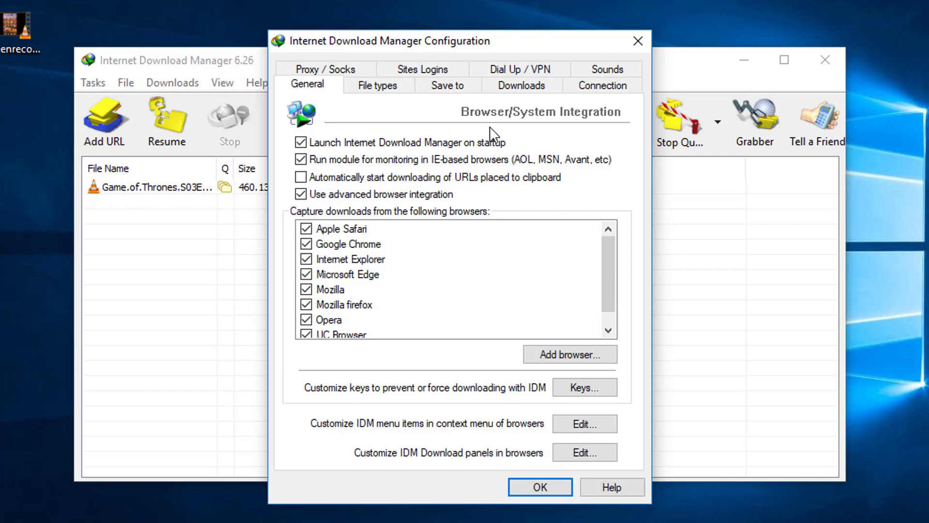
click(603, 85)
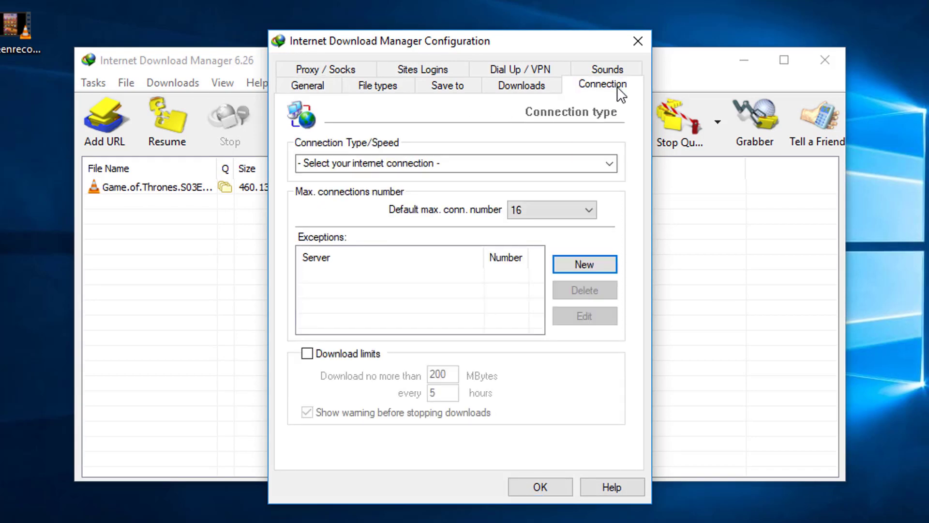
mouse_move(316, 154)
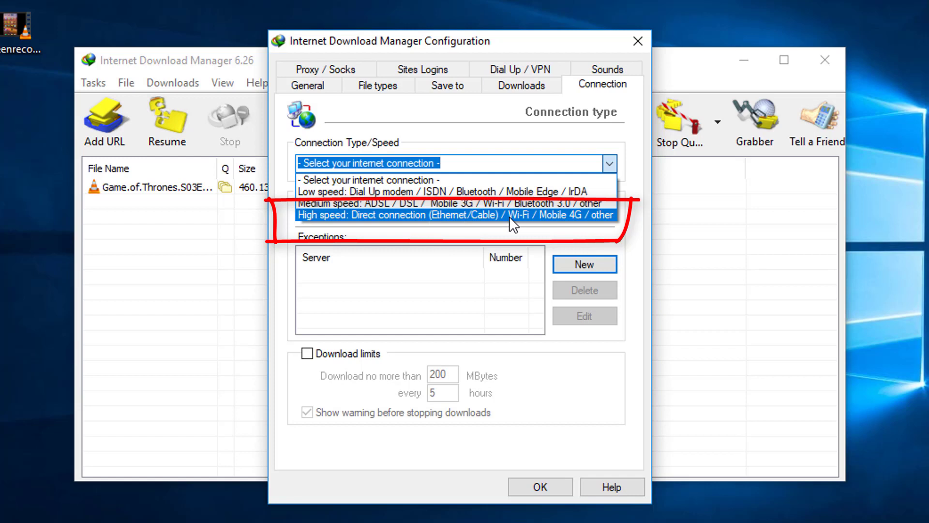
mouse_move(584, 227)
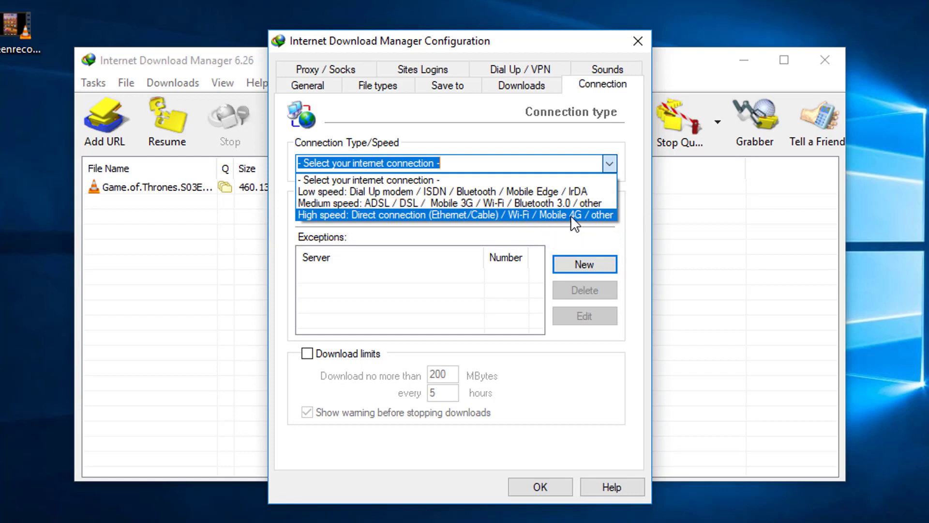
Step: Choose High speed direct connection with 32 default max connections, accepting the warning
click(455, 215)
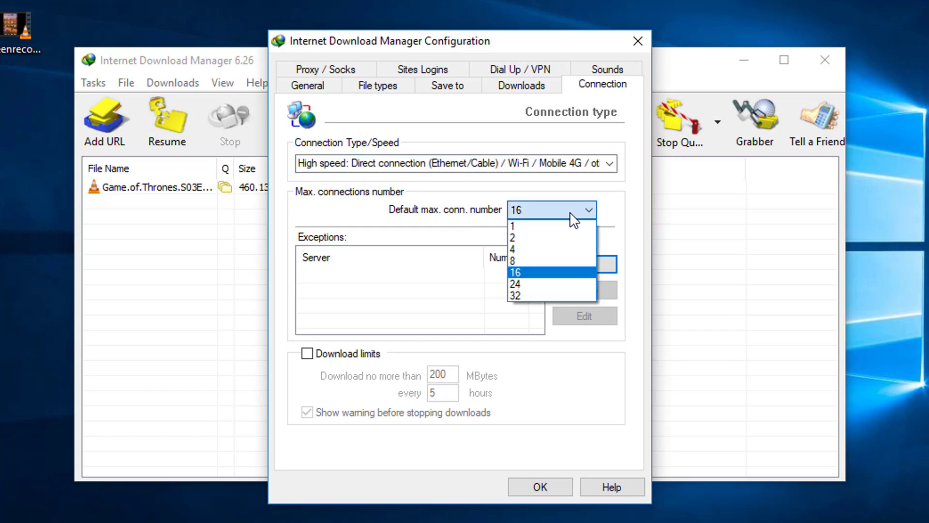
click(515, 297)
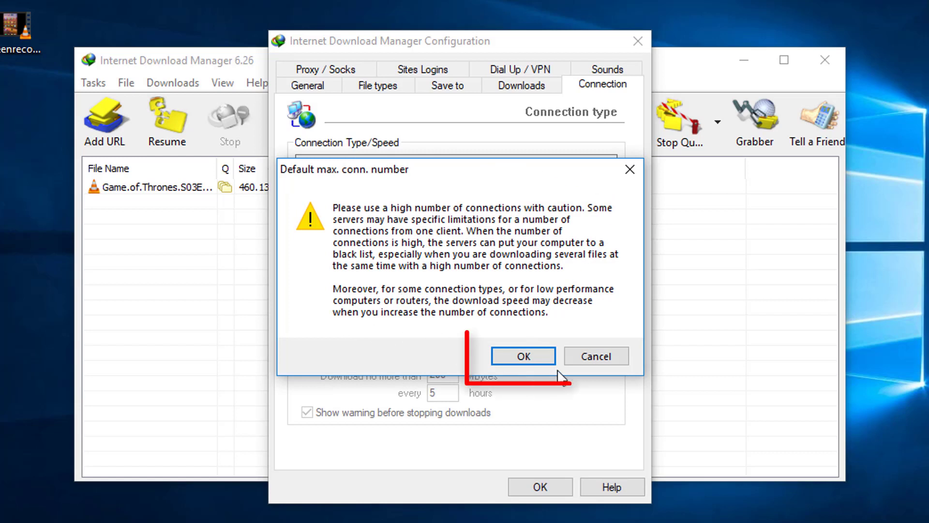
click(523, 356)
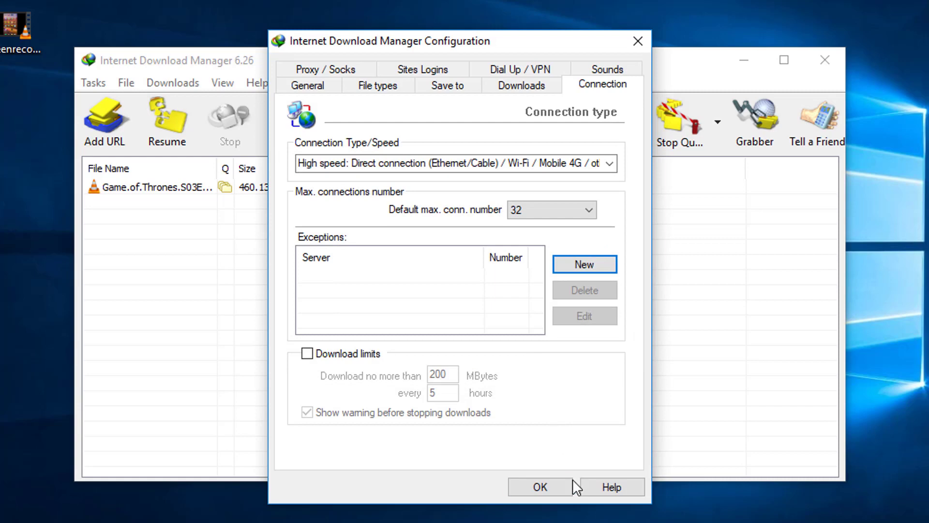
Step: Apply the connection settings and resume the paused episode download so it reconnects
click(540, 487)
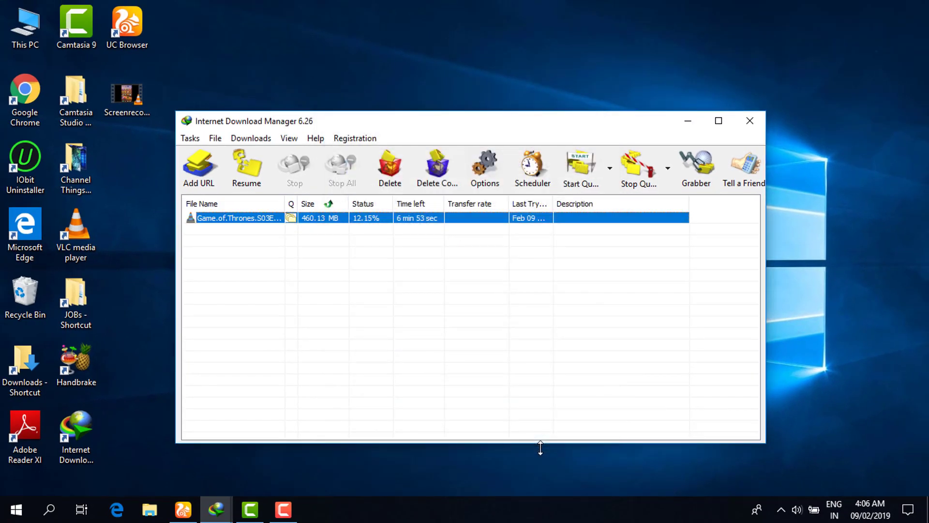
mouse_move(215, 509)
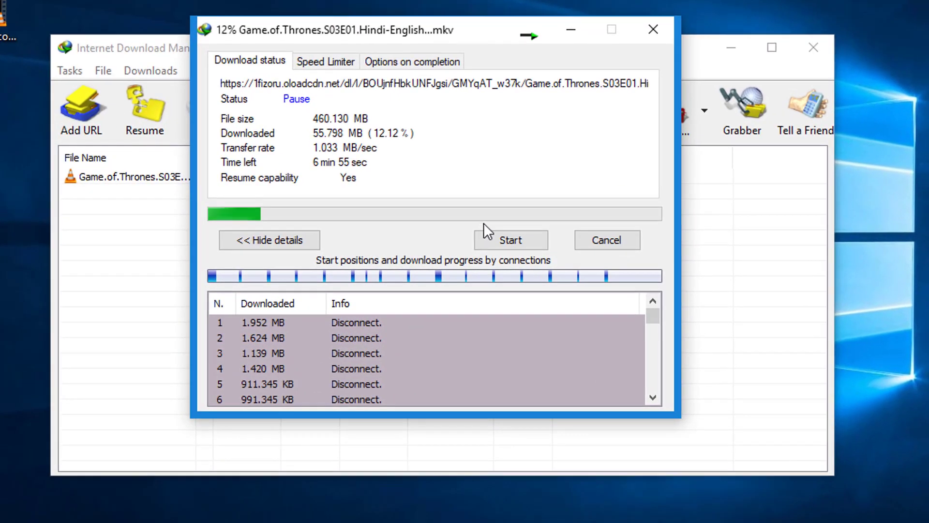
mouse_move(559, 228)
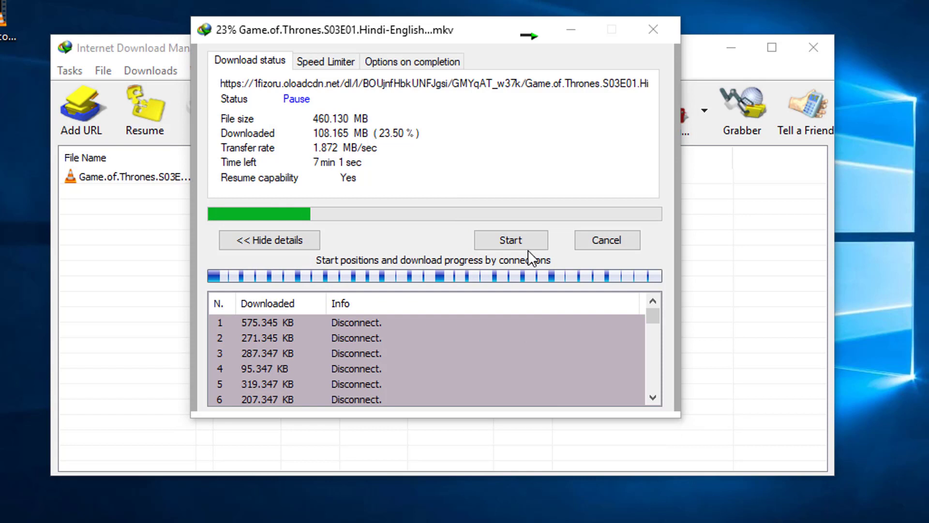
click(511, 240)
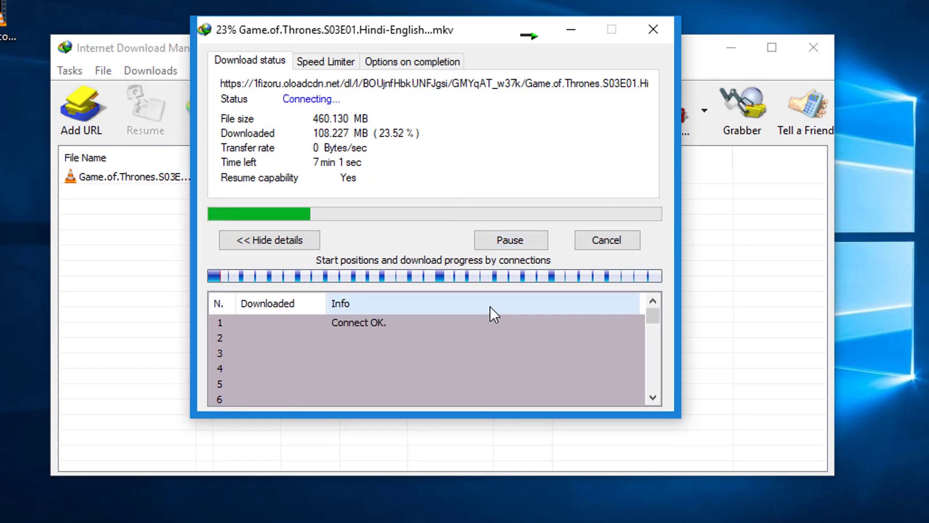